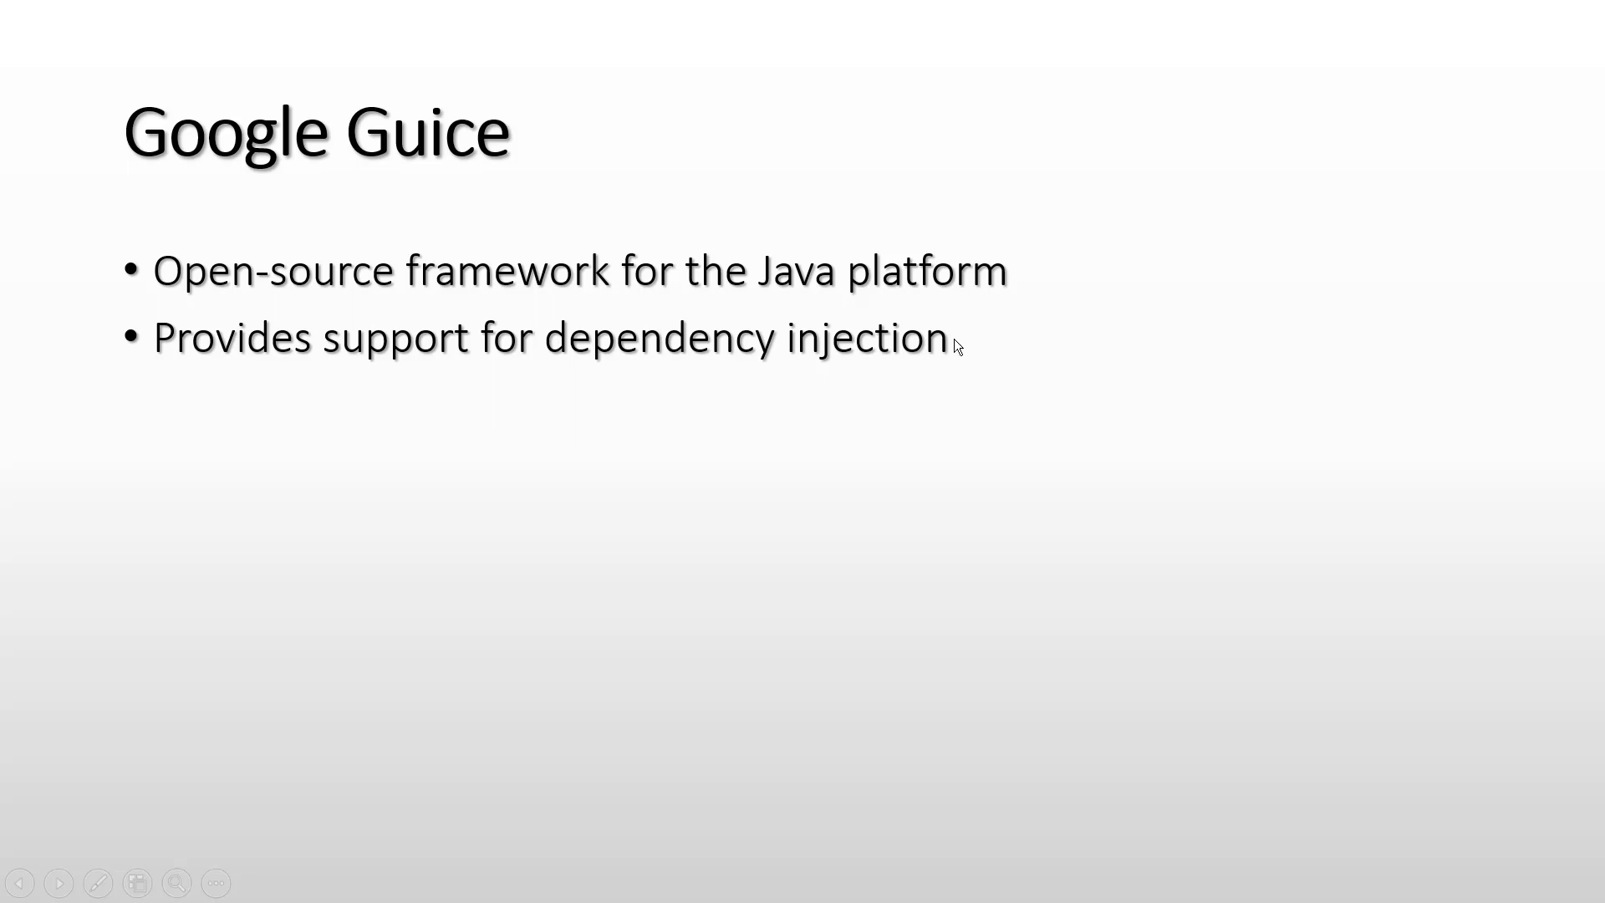
mouse_move(1088, 360)
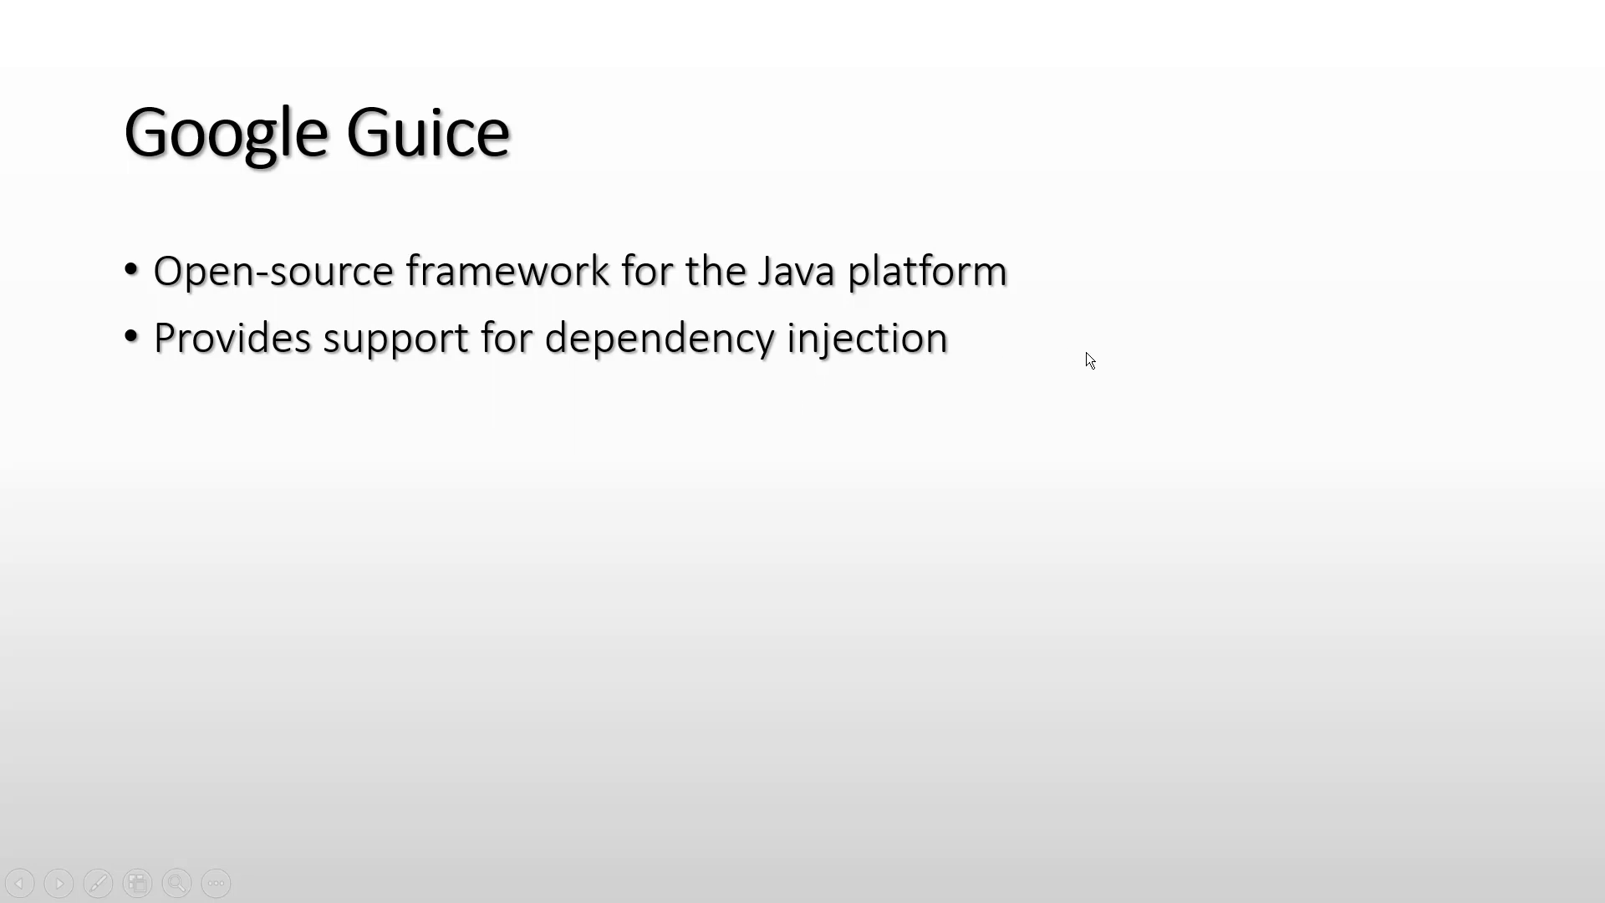
mouse_move(1063, 297)
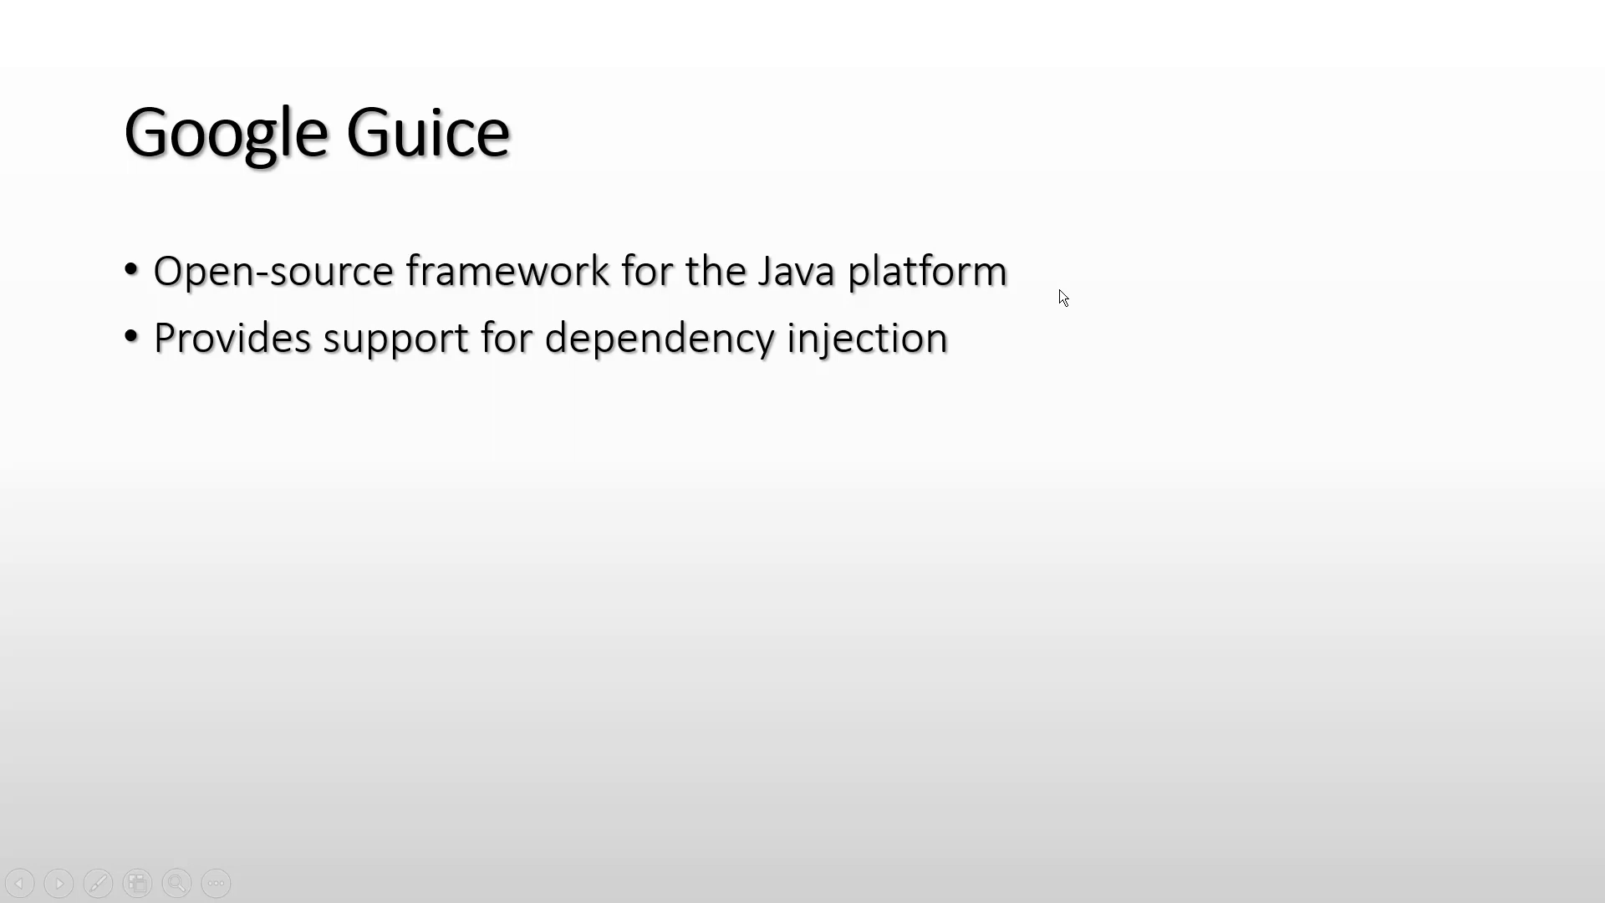
mouse_move(1062, 334)
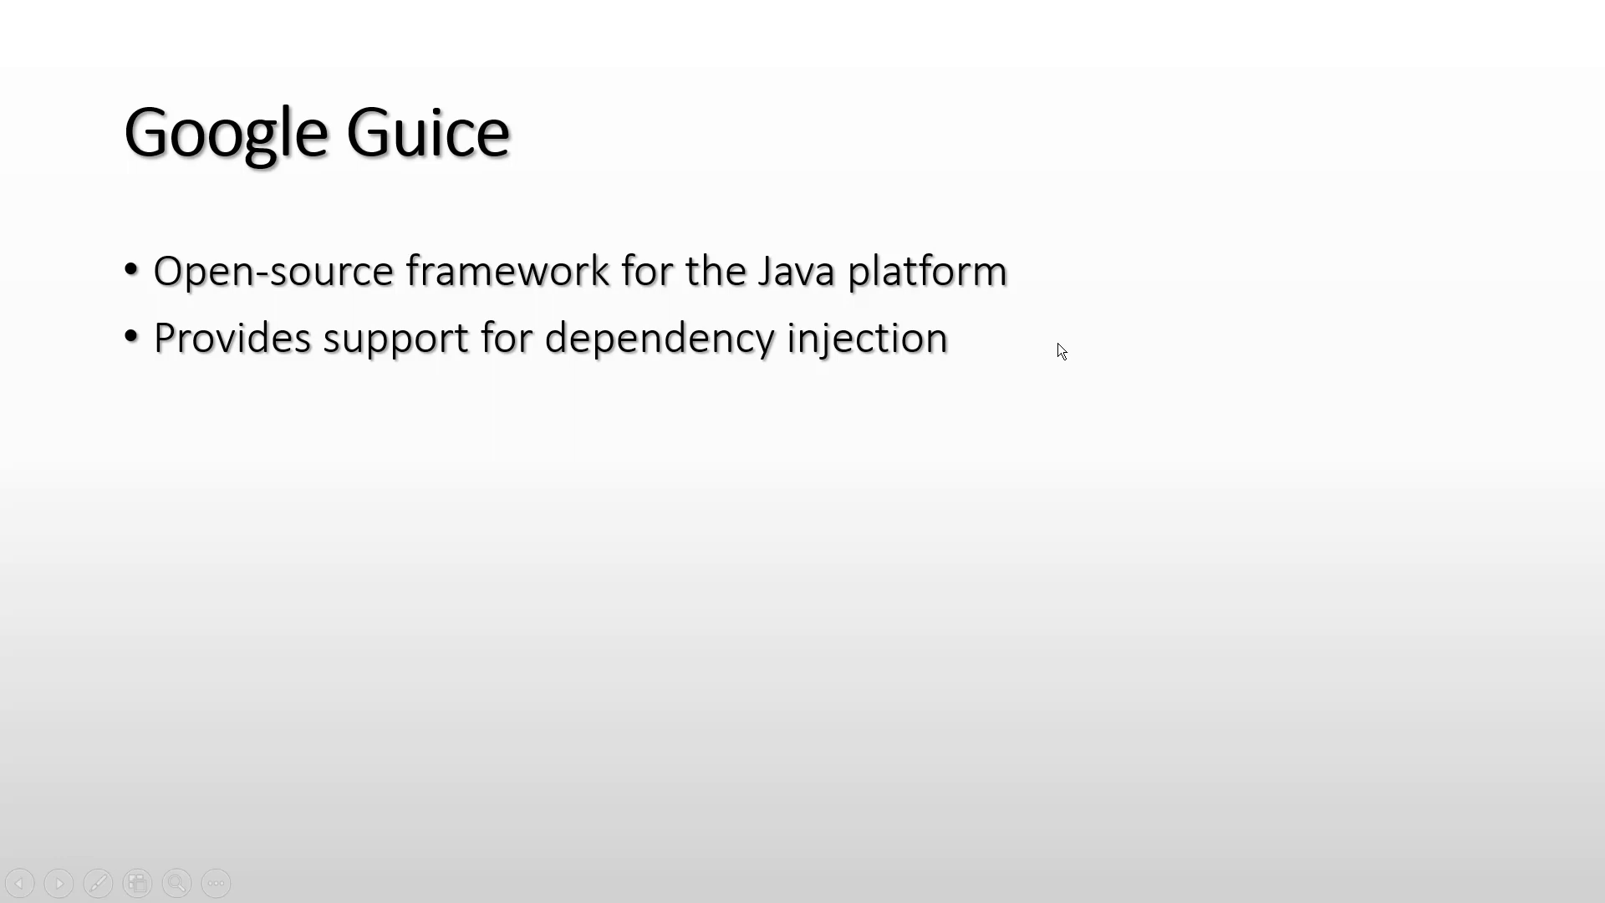
mouse_move(1019, 341)
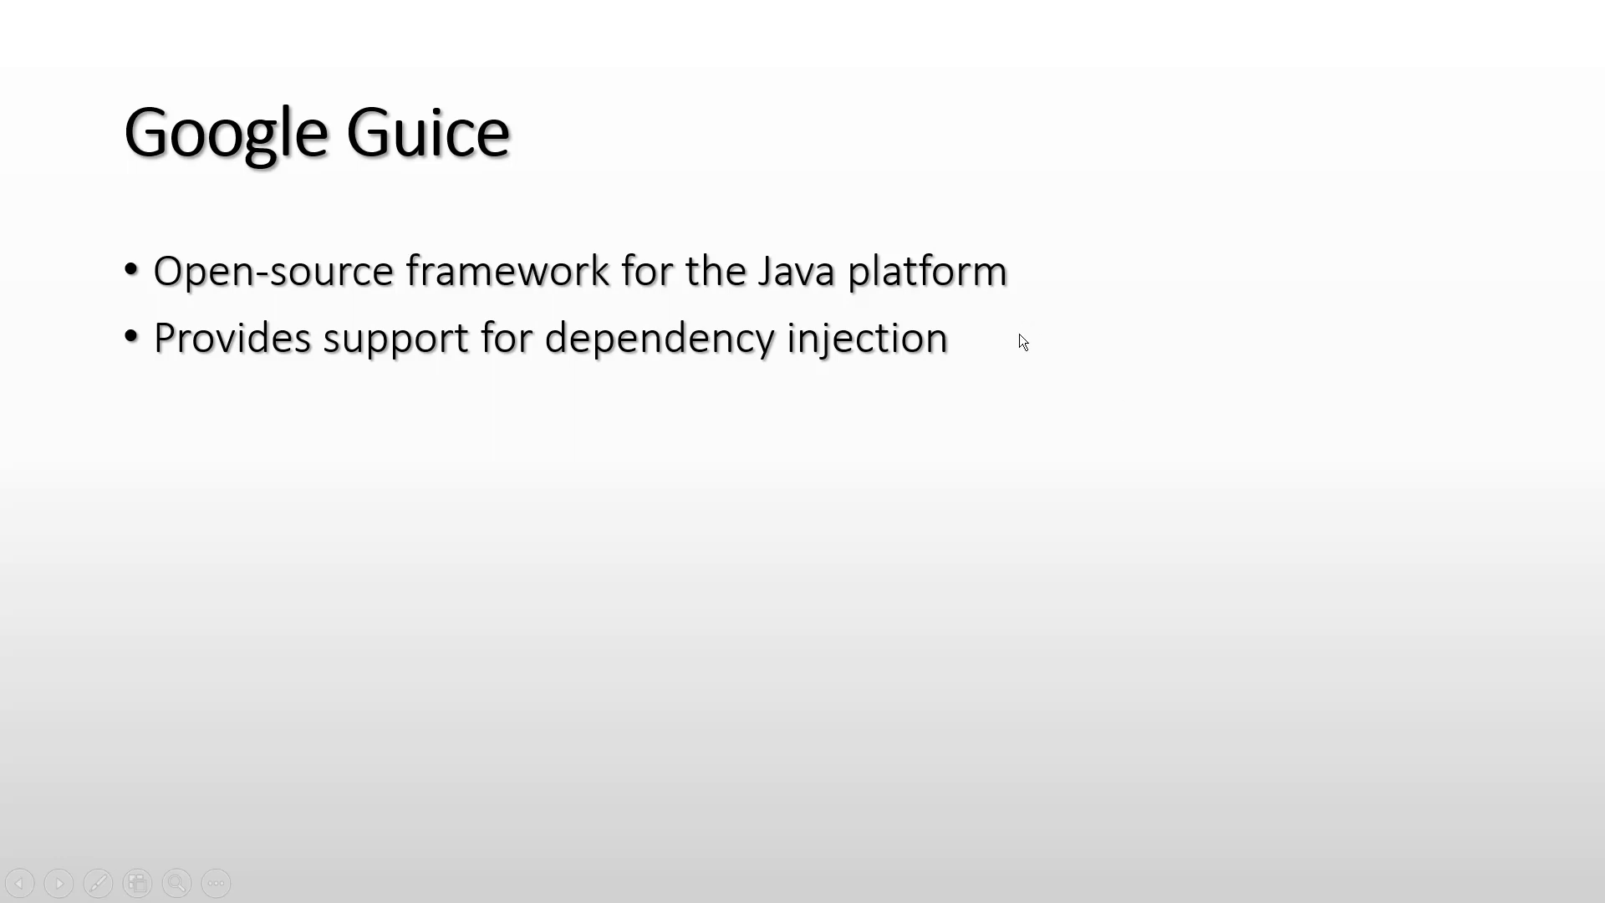
mouse_move(1075, 376)
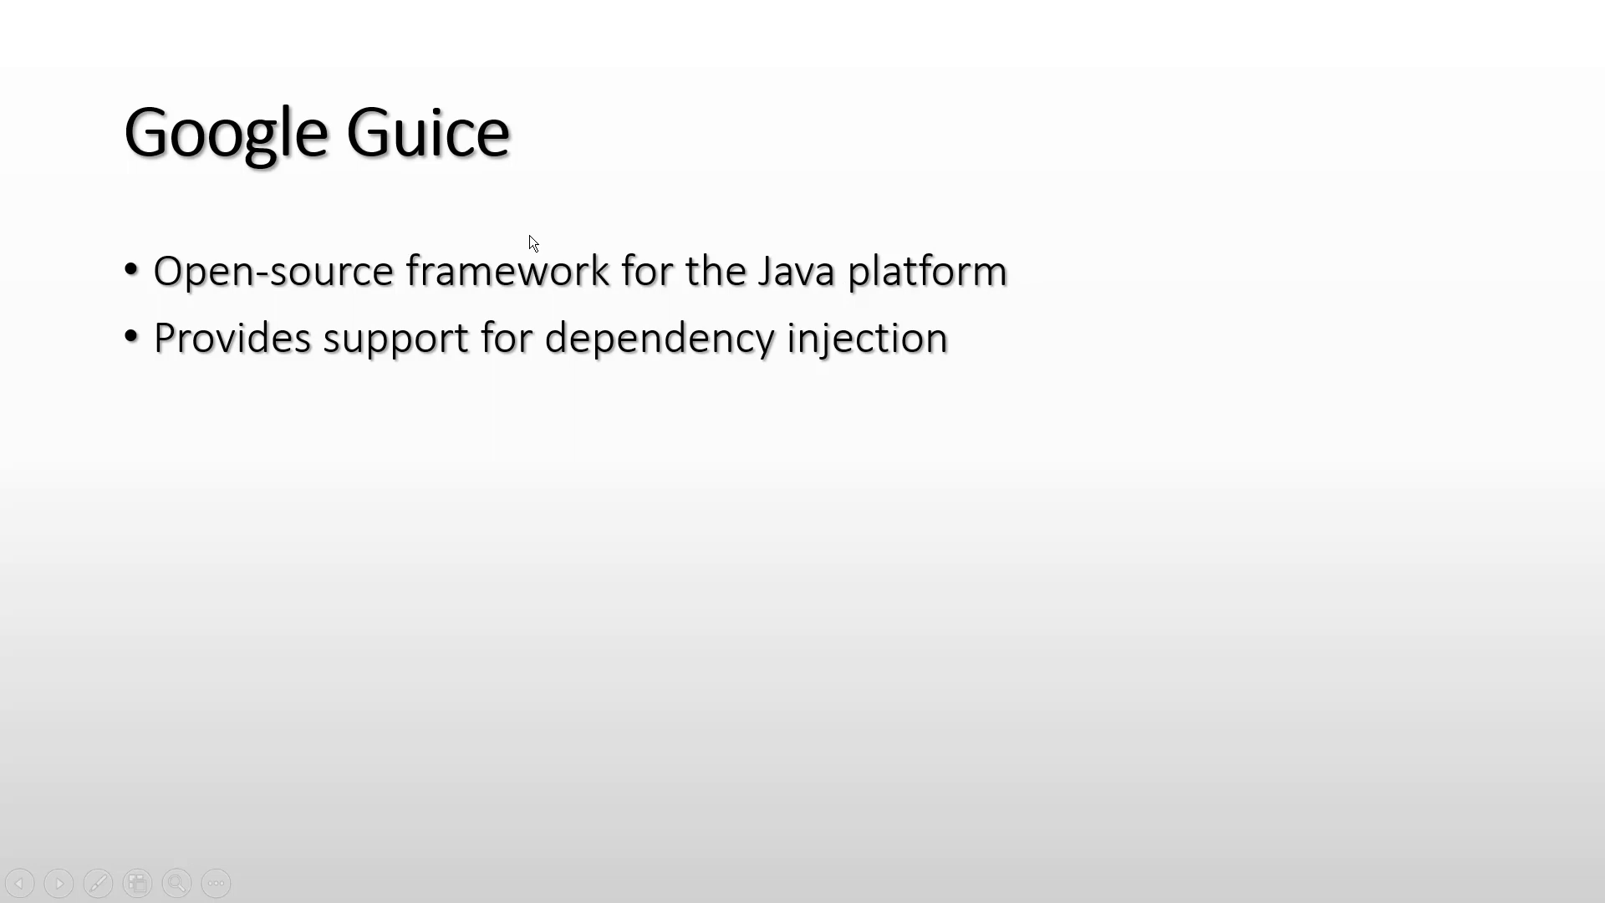
mouse_move(714, 289)
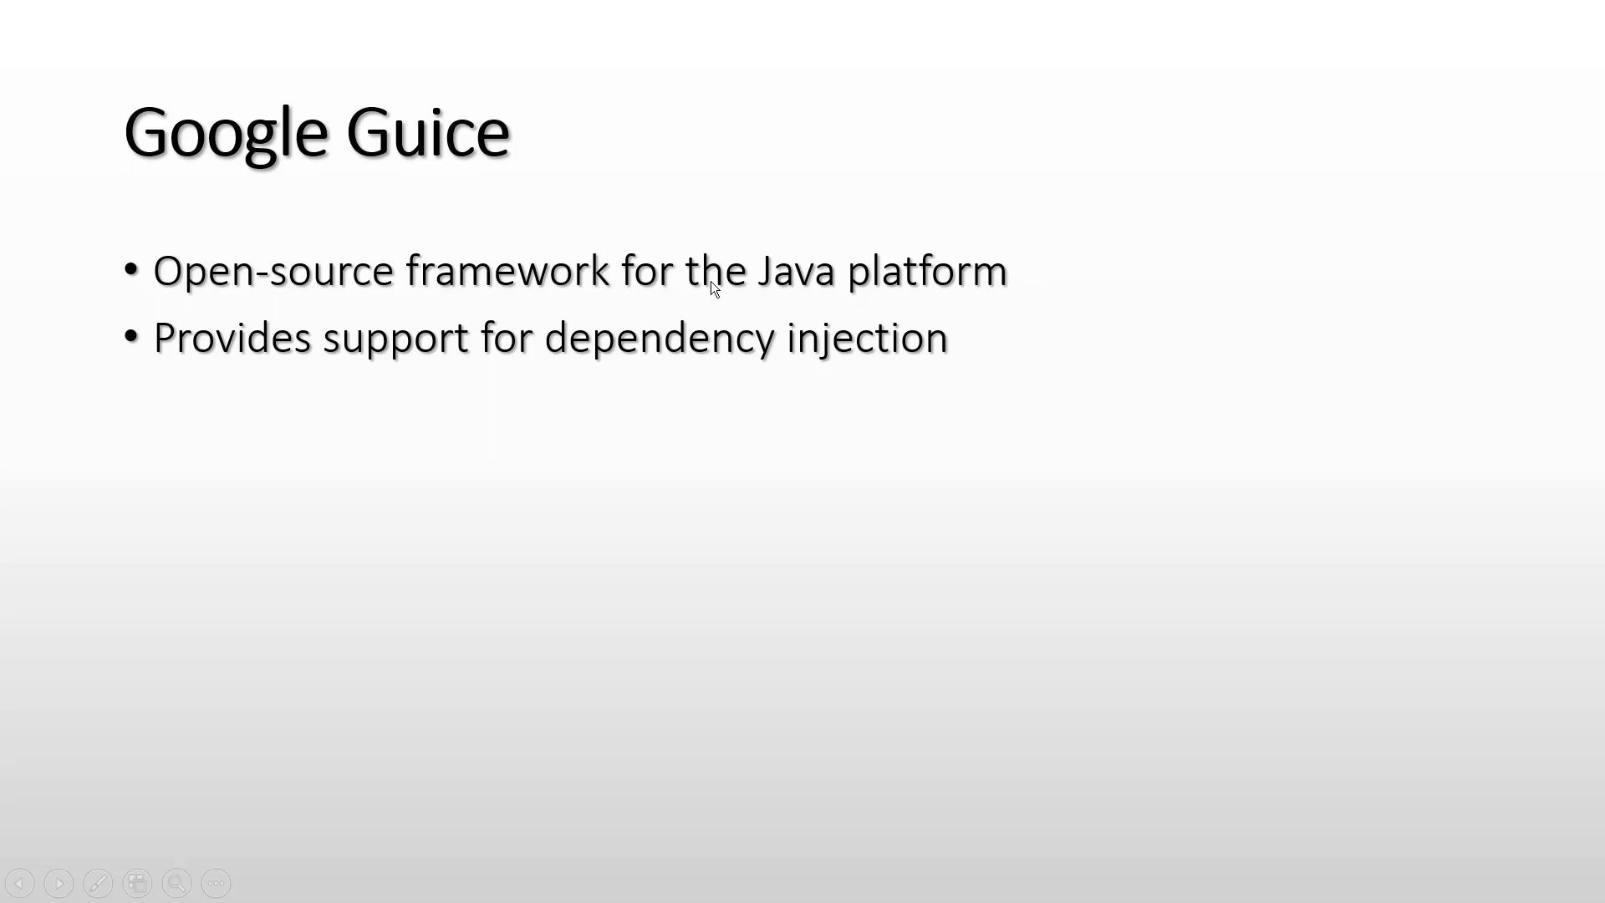
mouse_move(1093, 371)
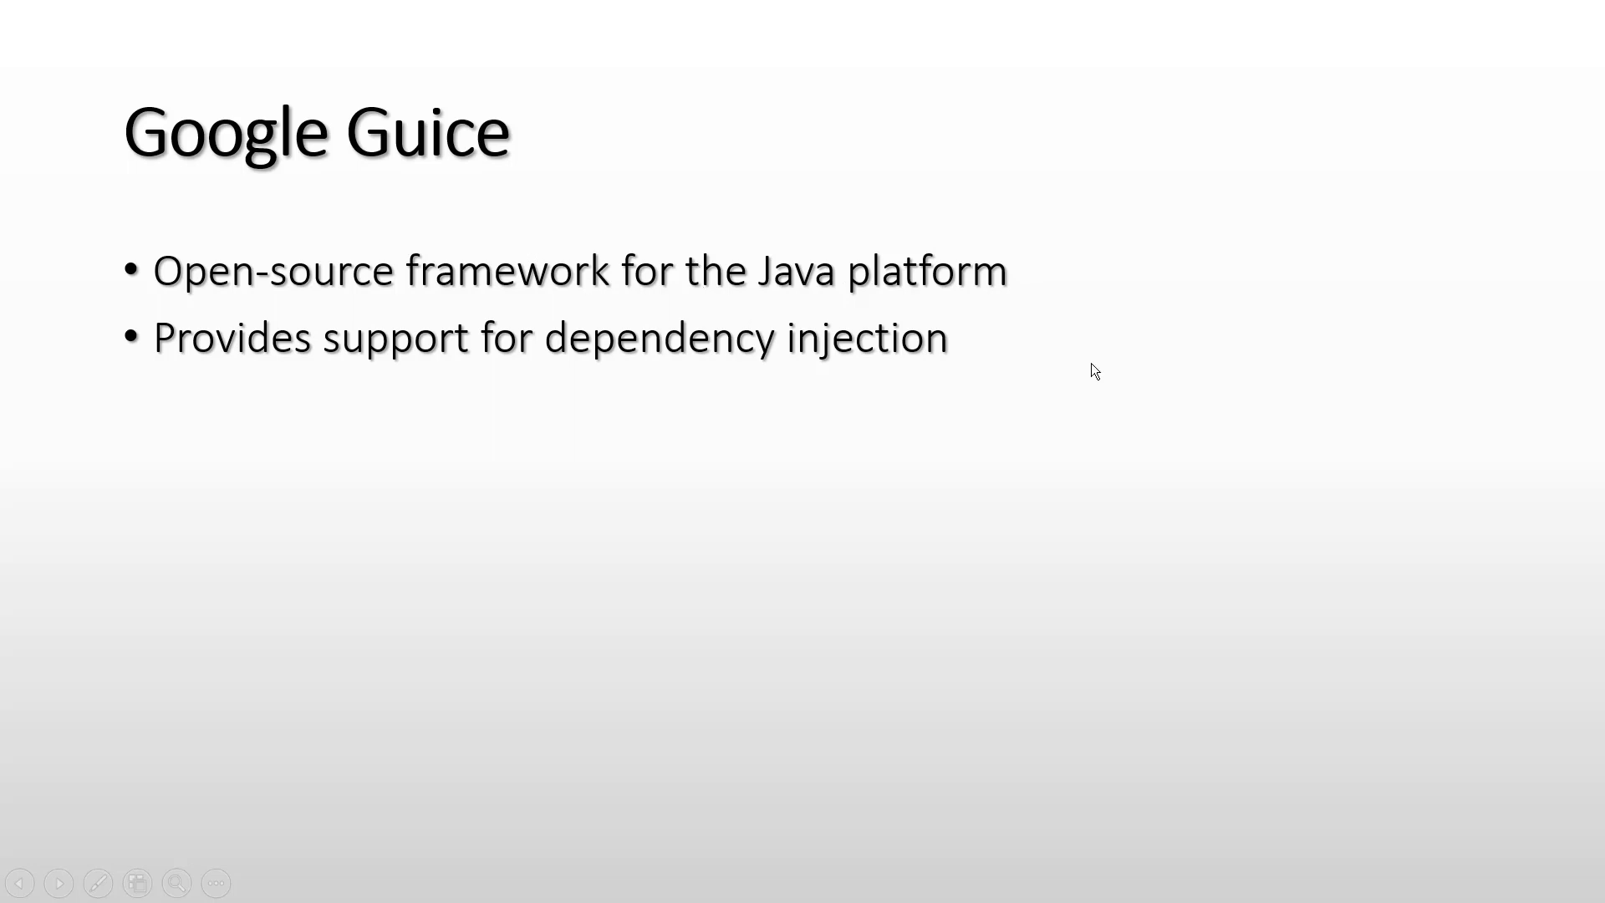
left_click(58, 883)
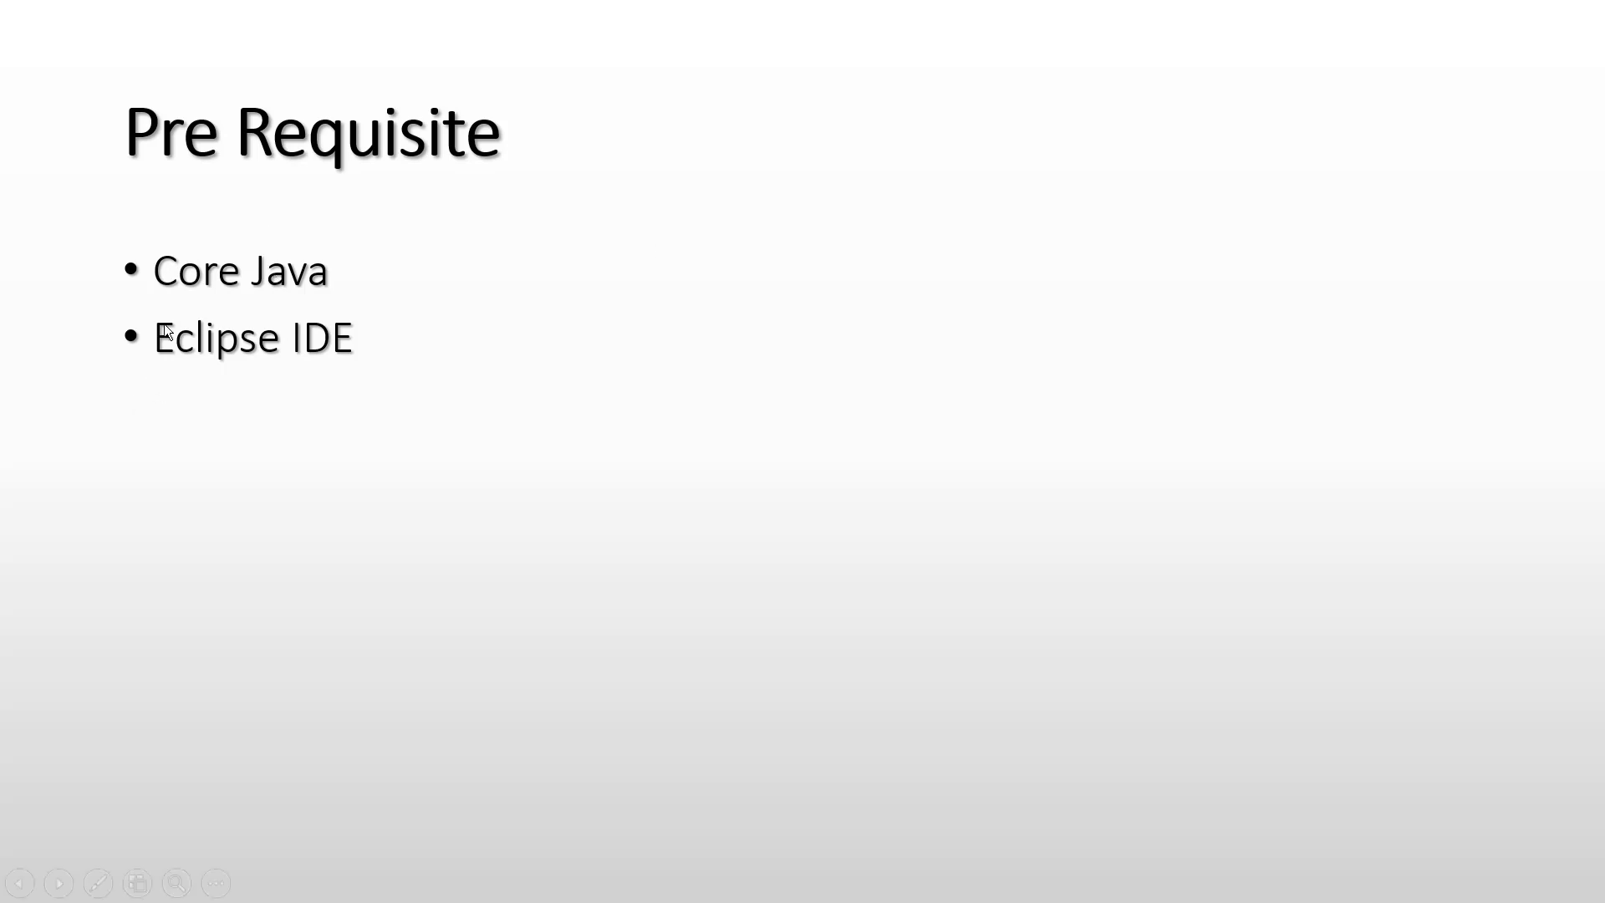
mouse_move(336, 306)
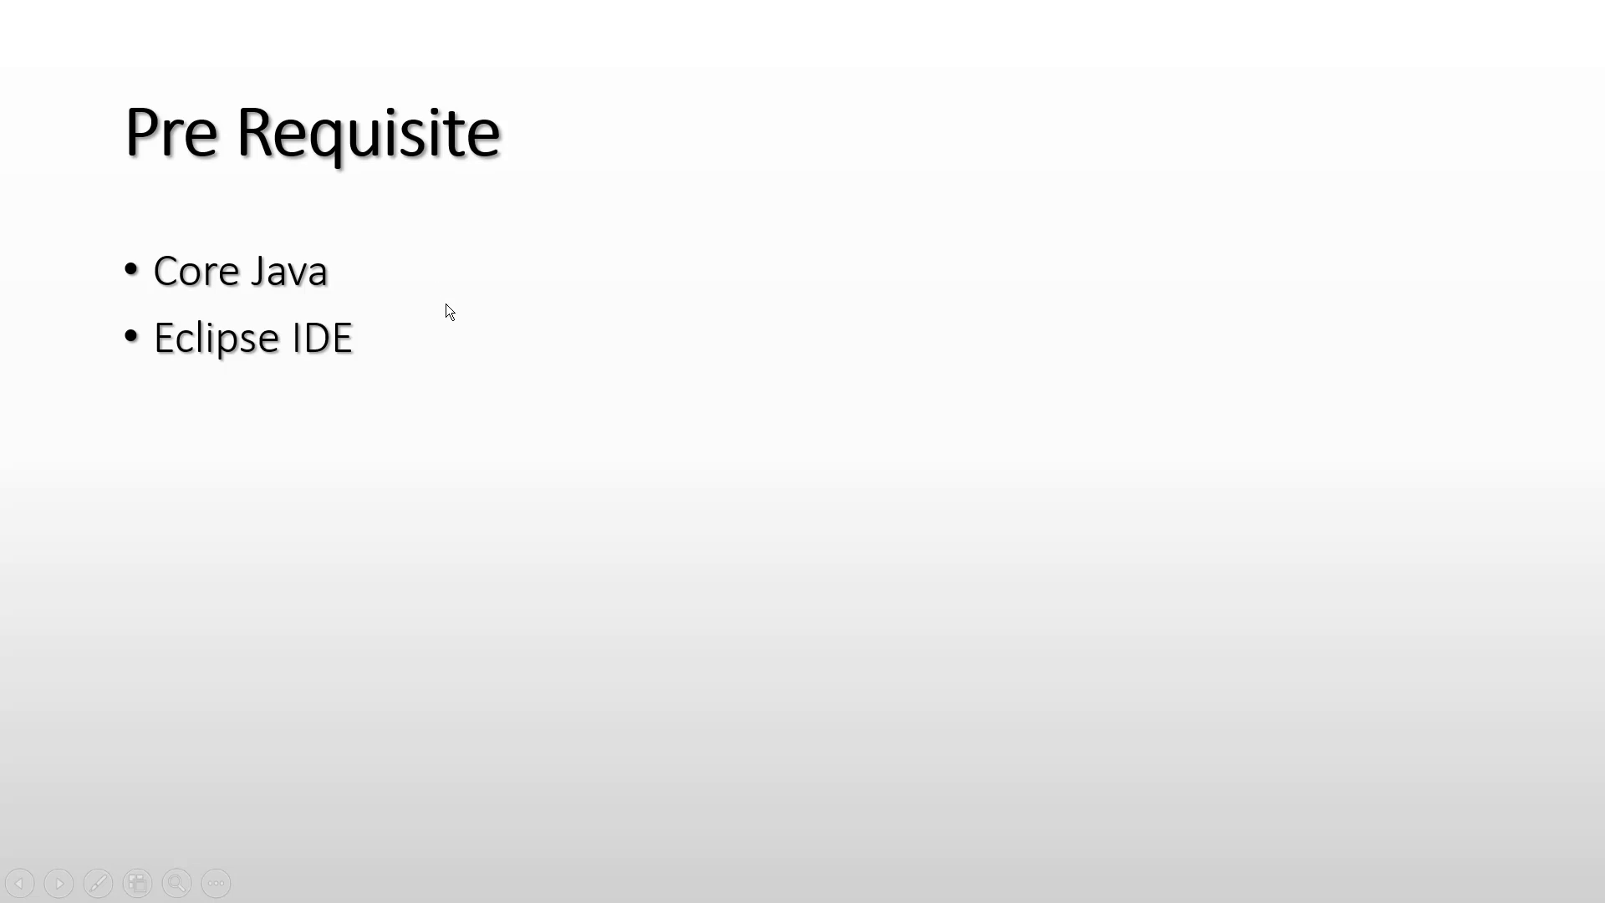
mouse_move(438, 328)
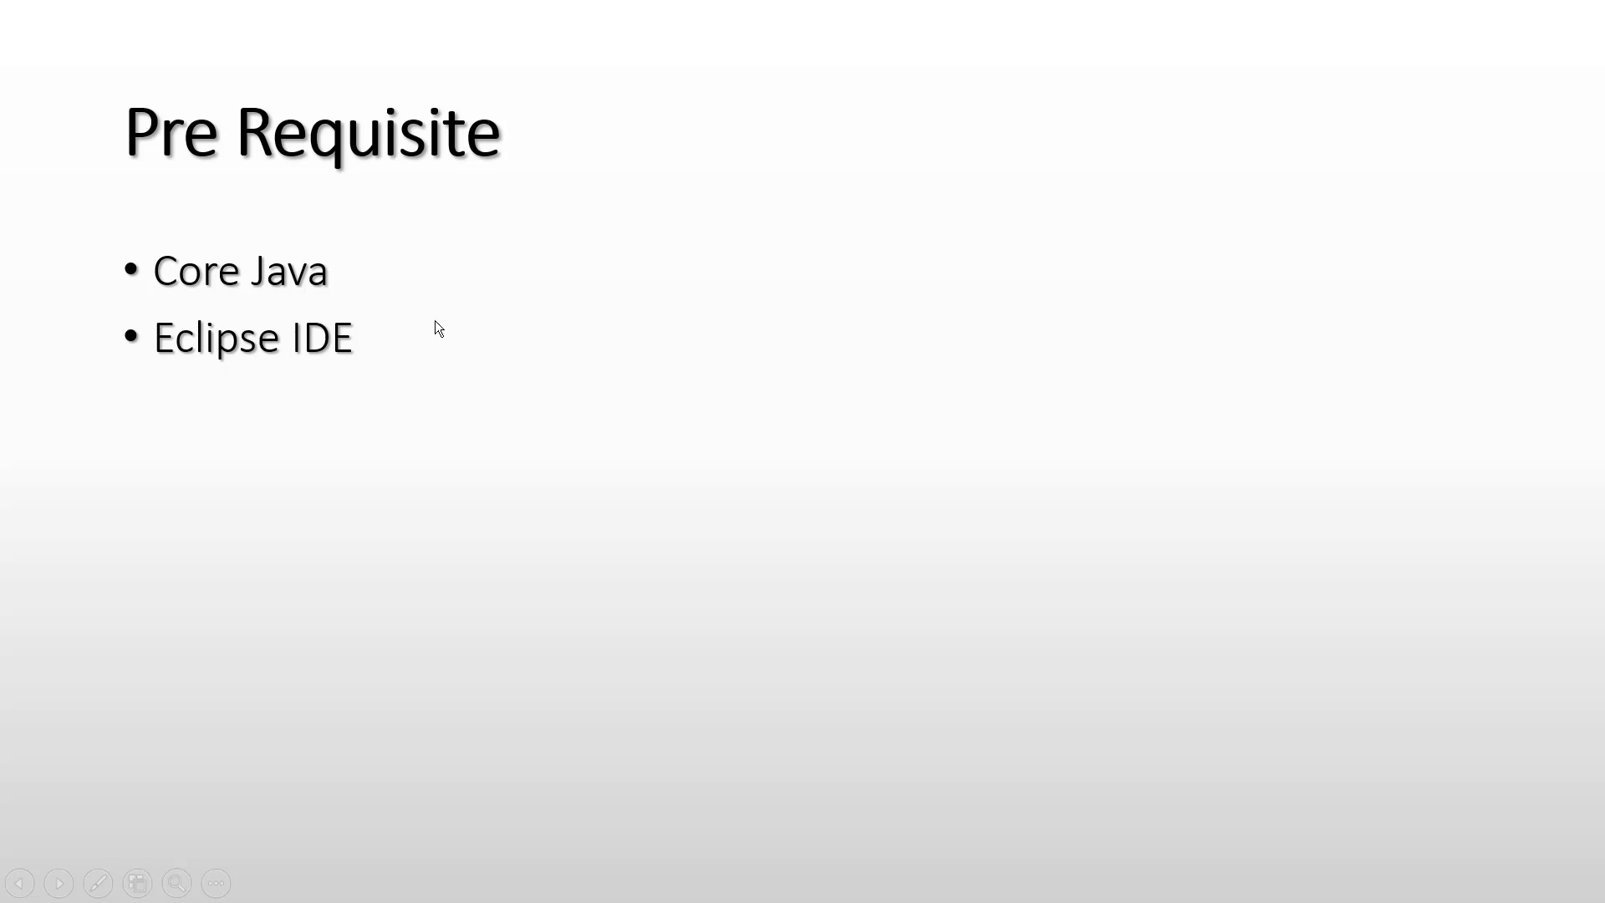
mouse_move(435, 336)
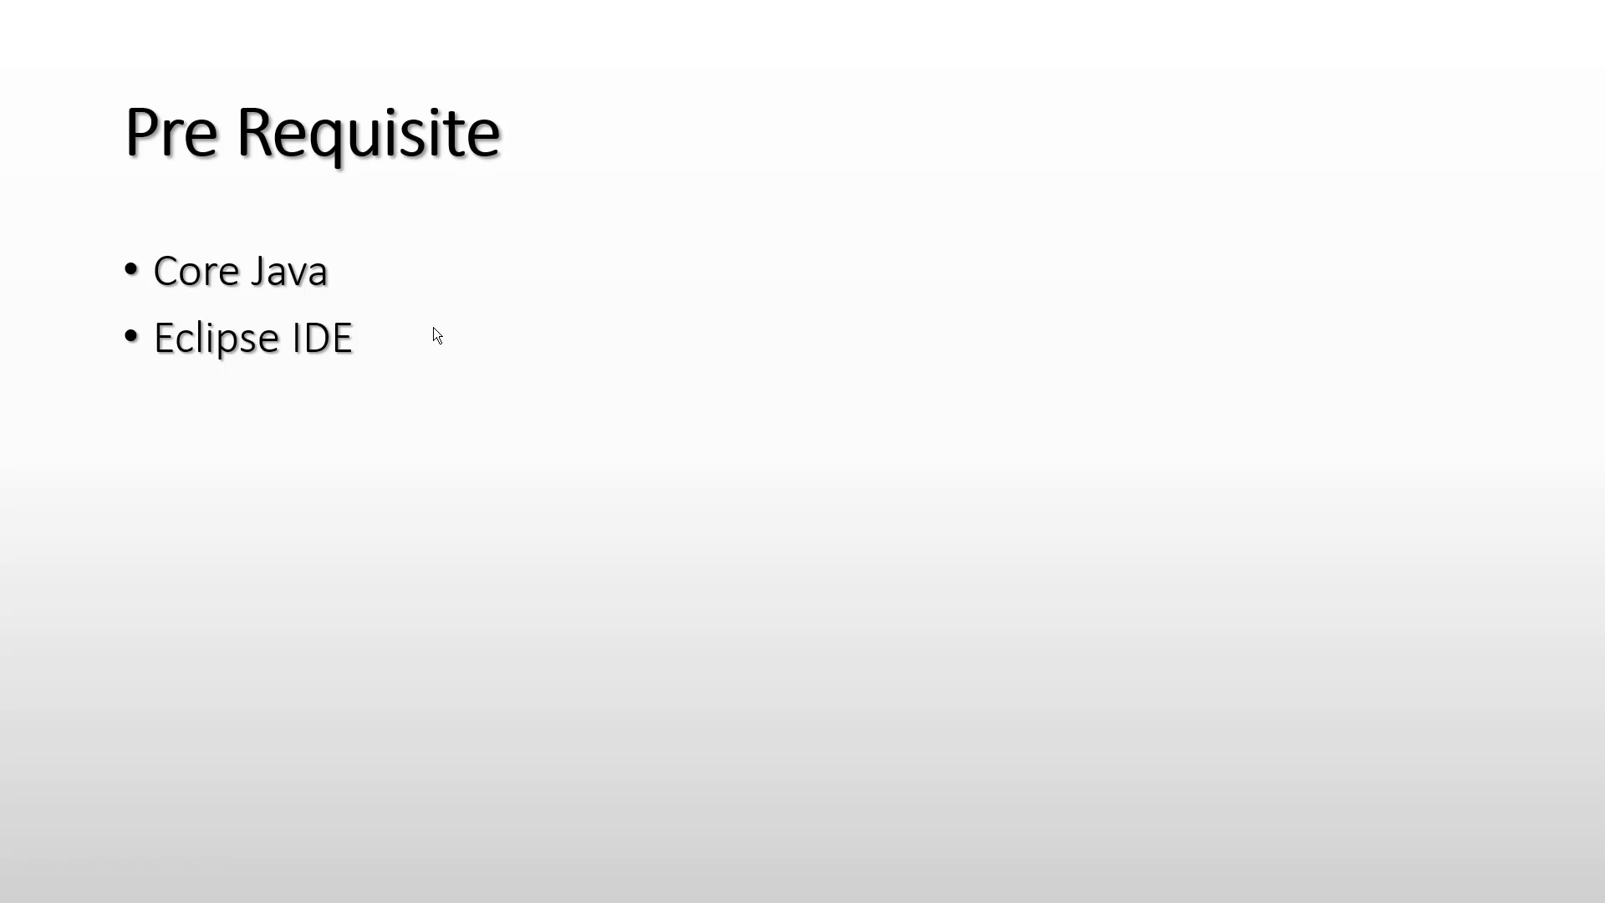
mouse_move(418, 416)
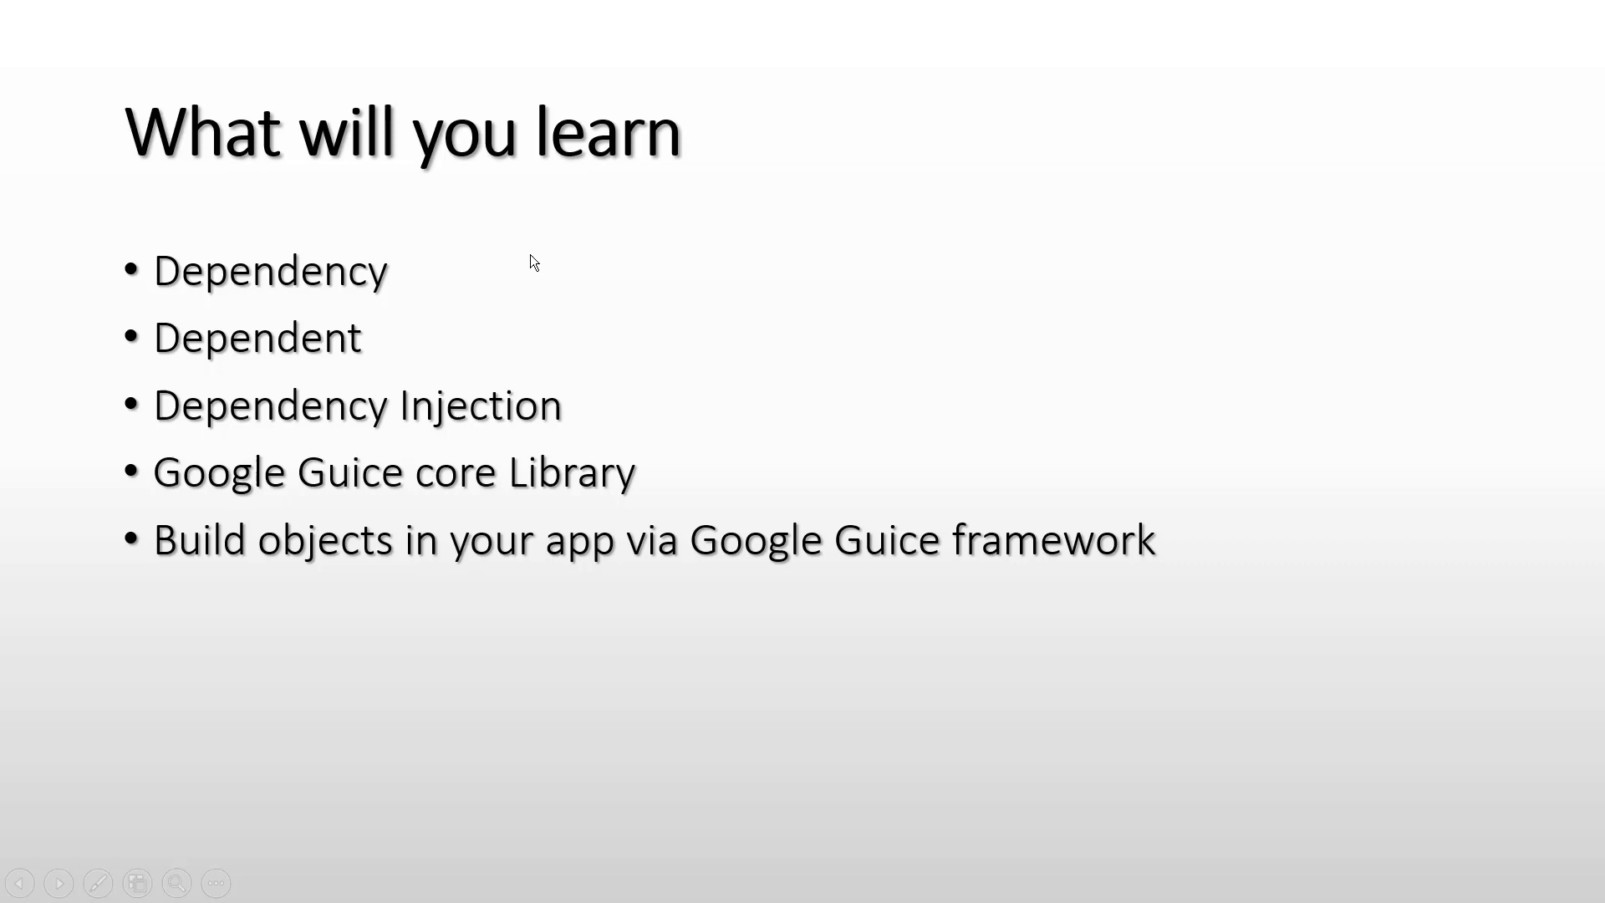
mouse_move(540, 298)
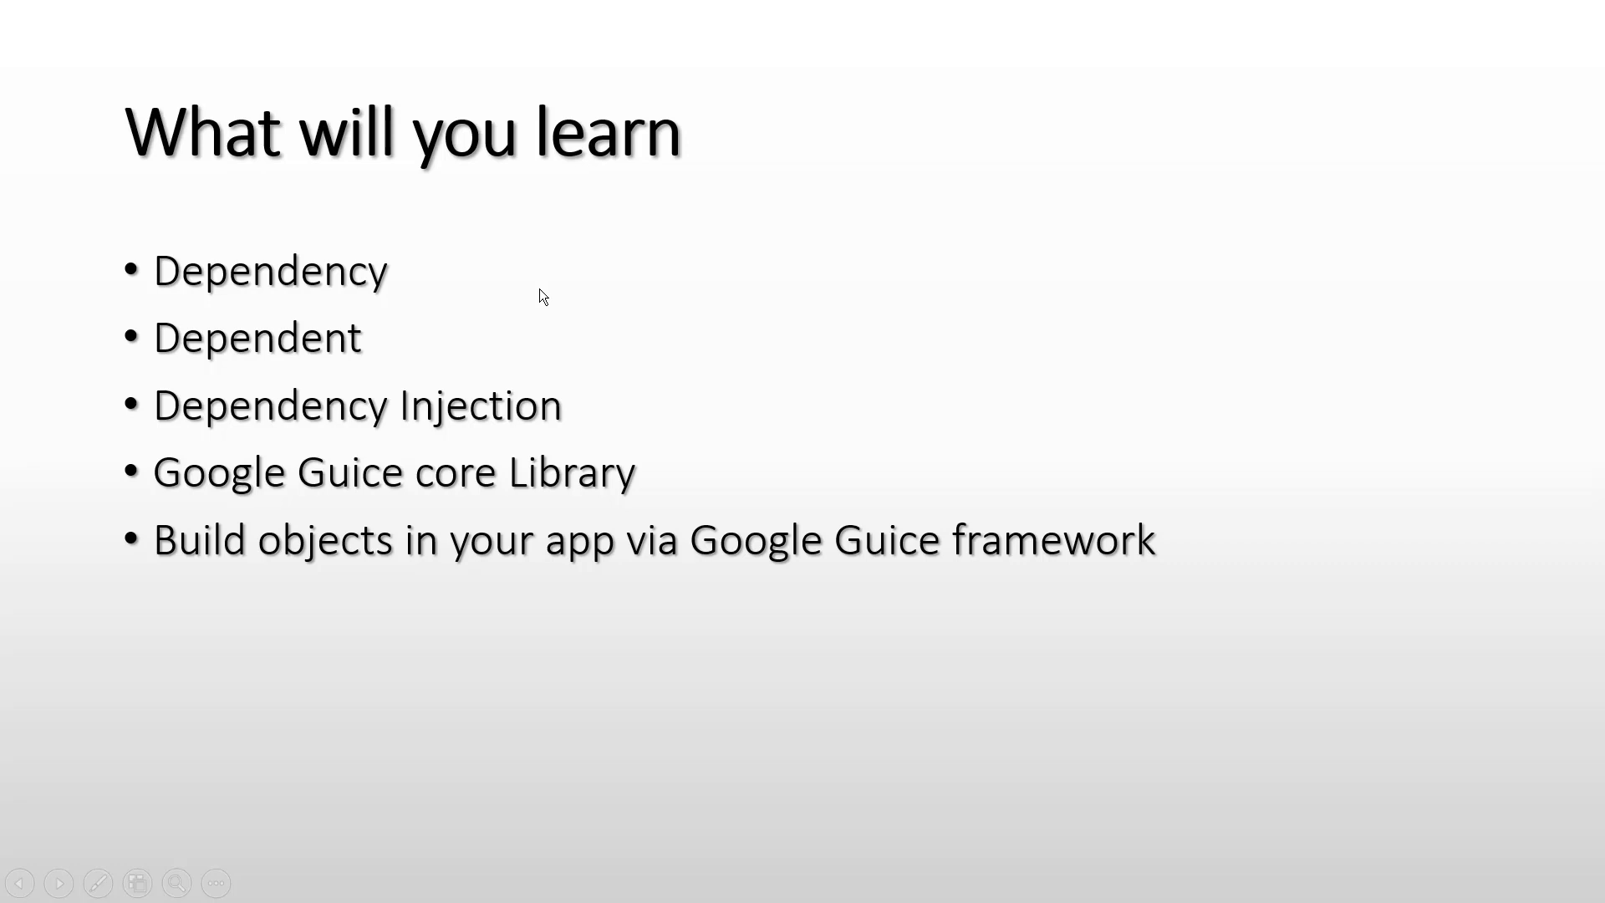
mouse_move(366, 346)
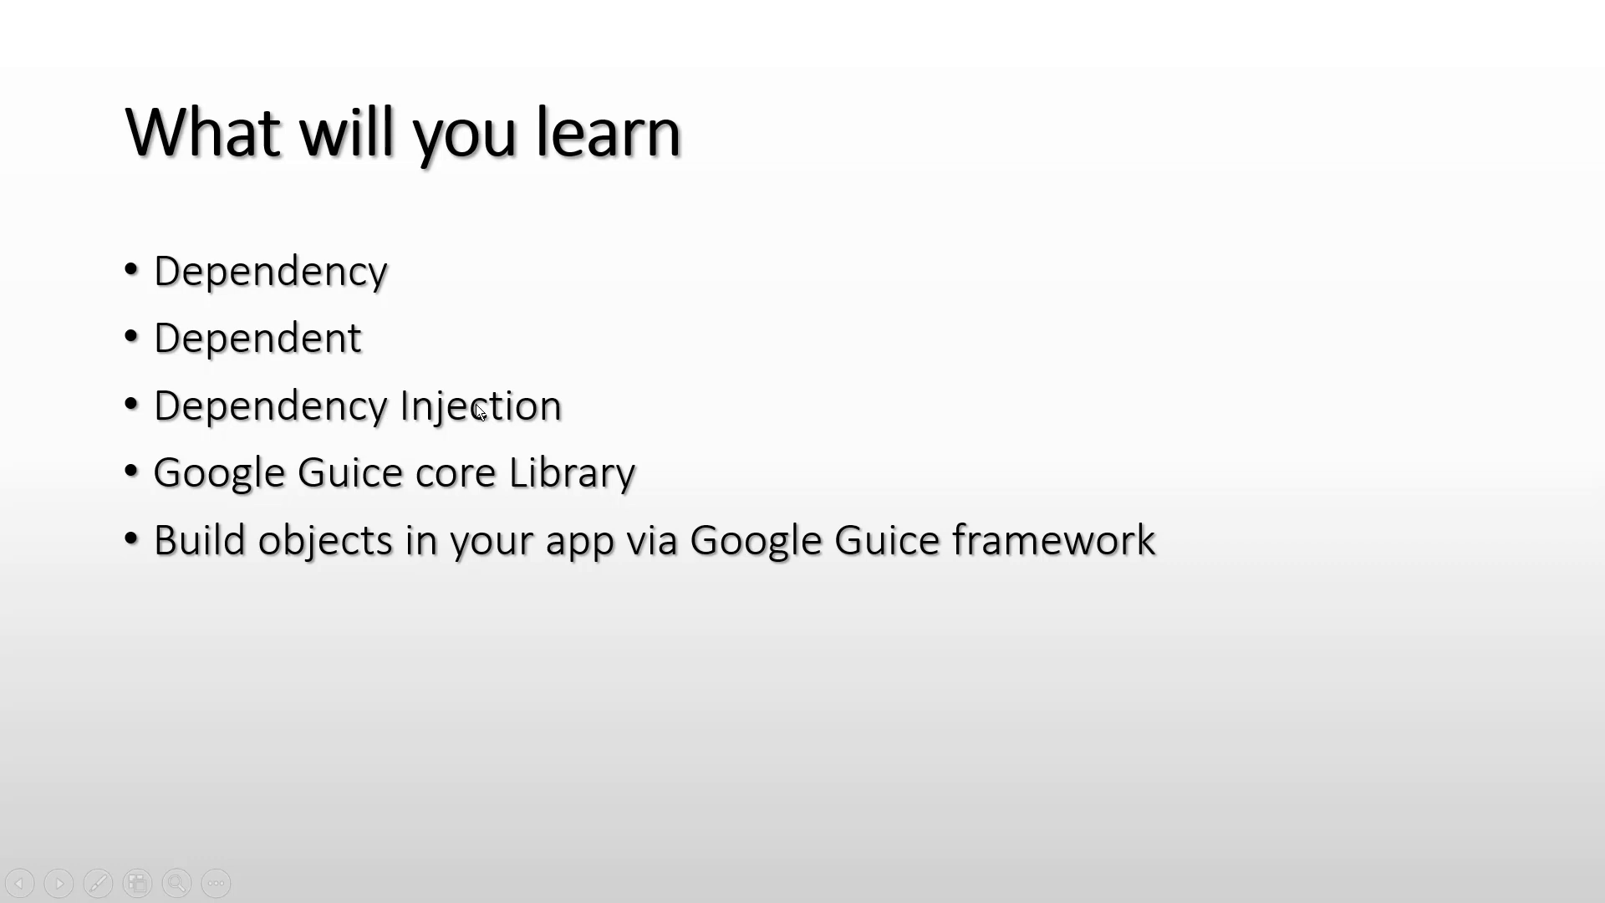
mouse_move(355, 344)
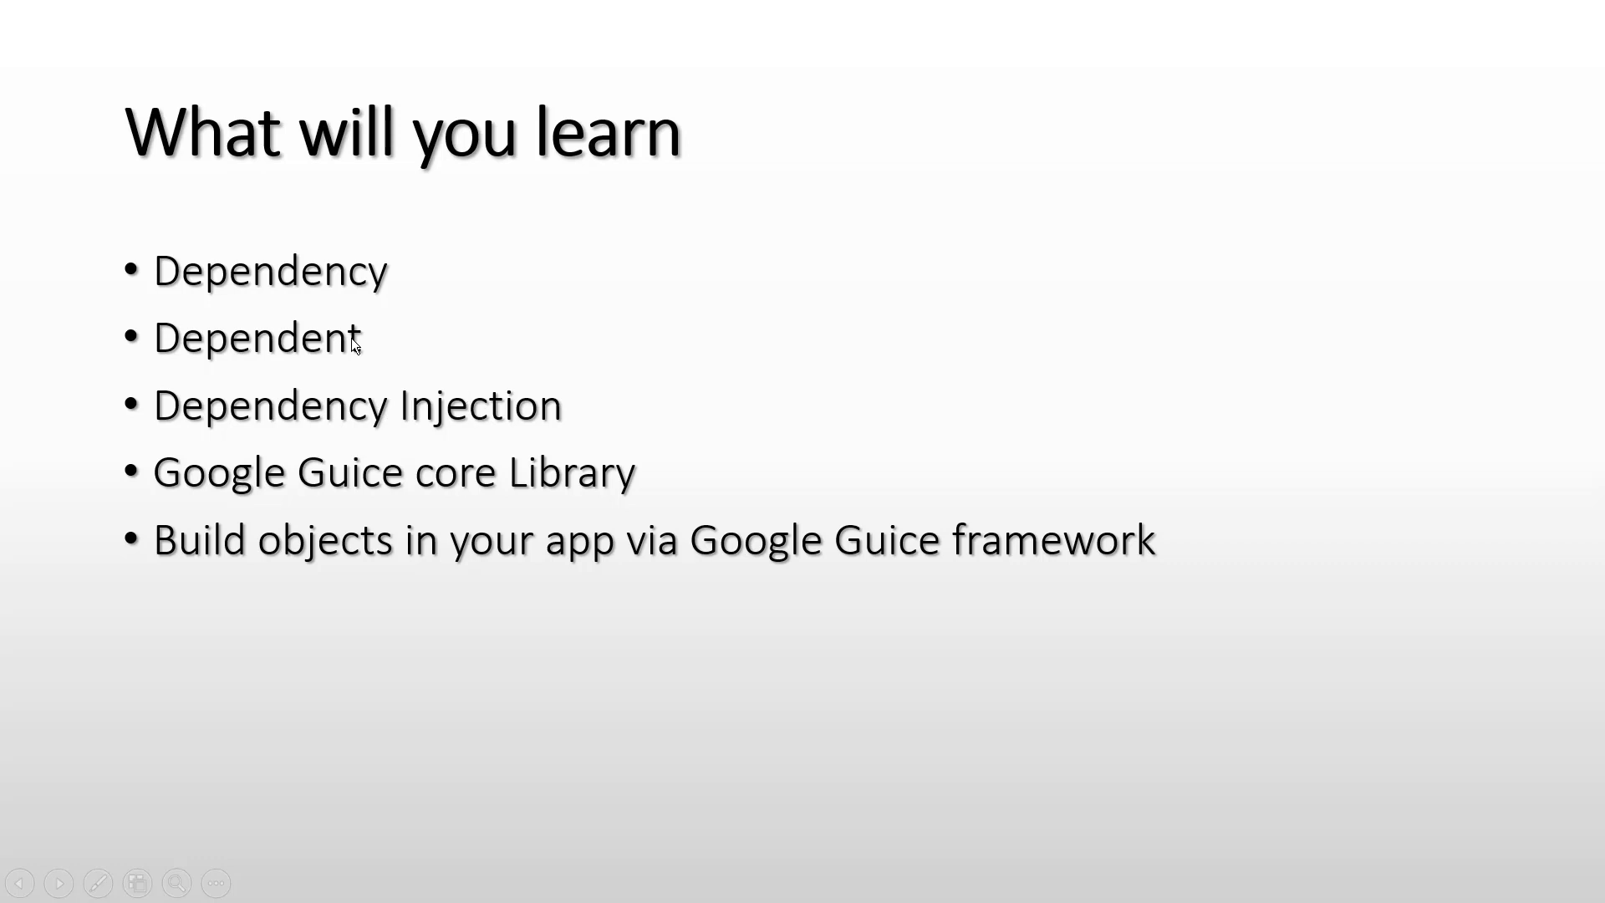
mouse_move(608, 461)
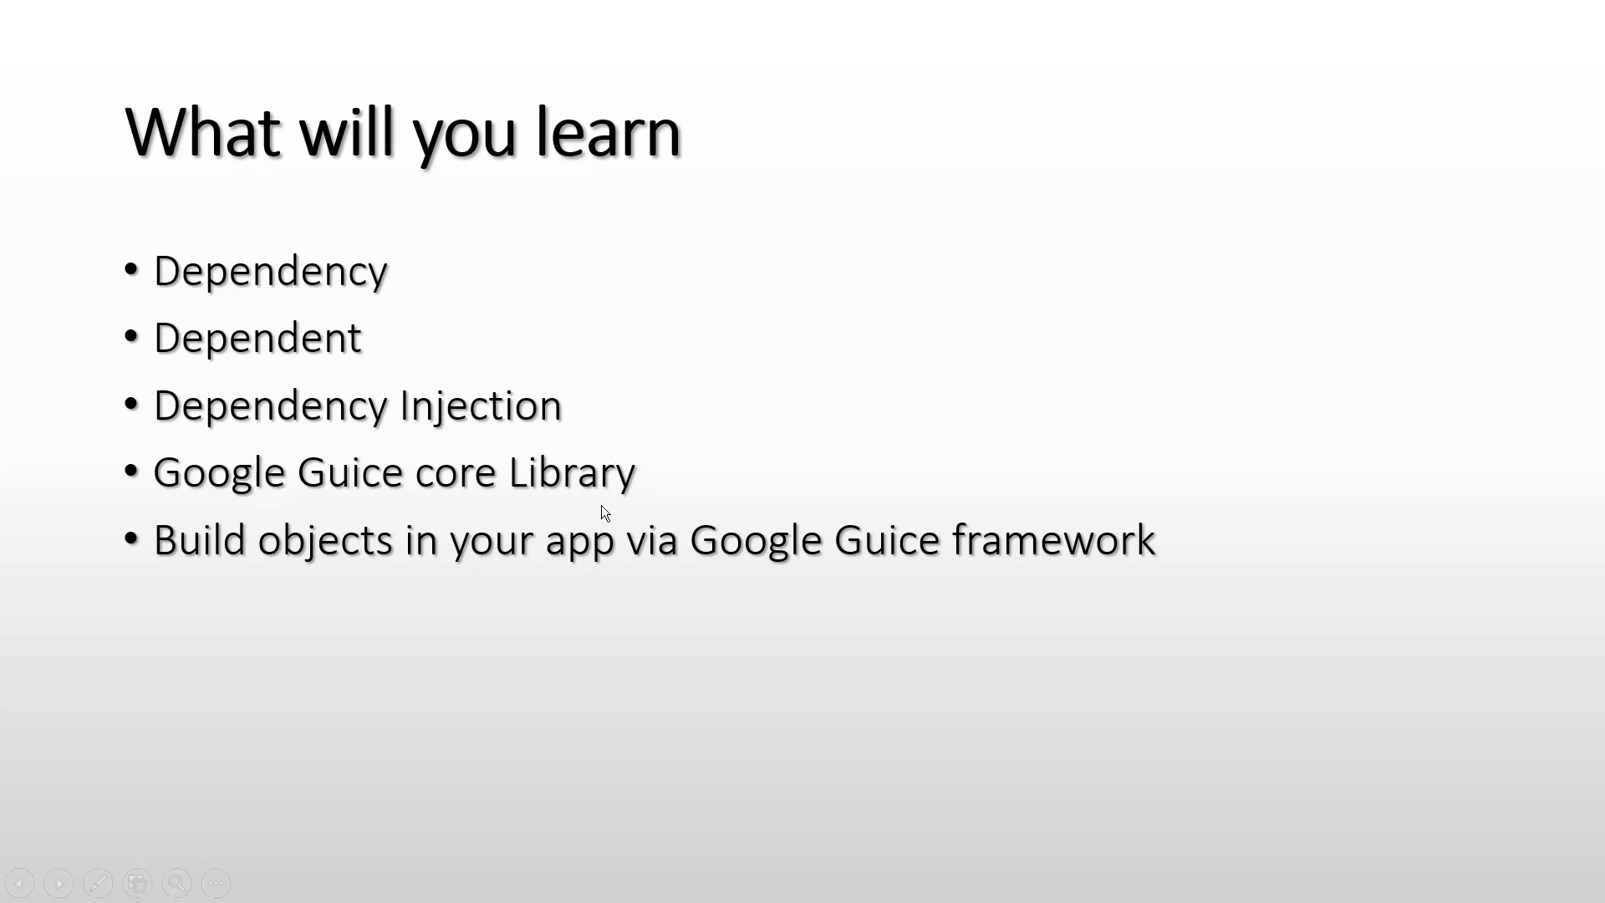
mouse_move(356, 550)
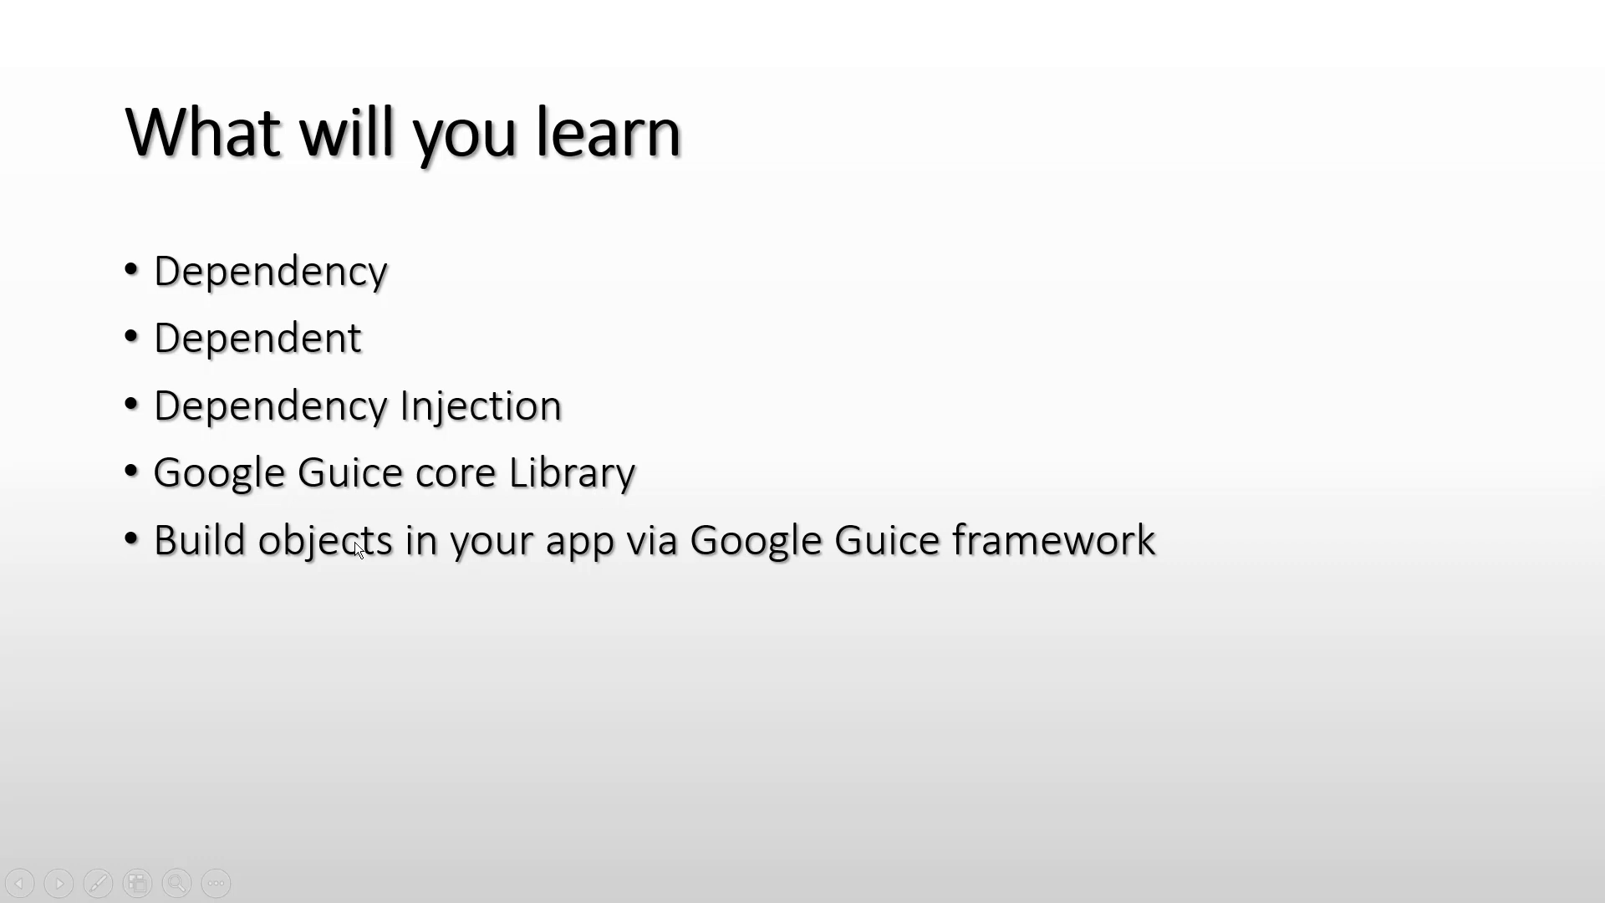